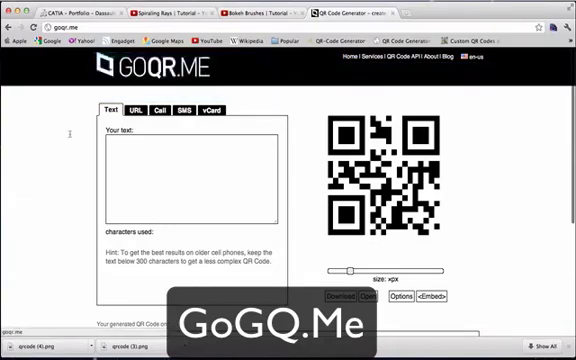
left_click(142, 110)
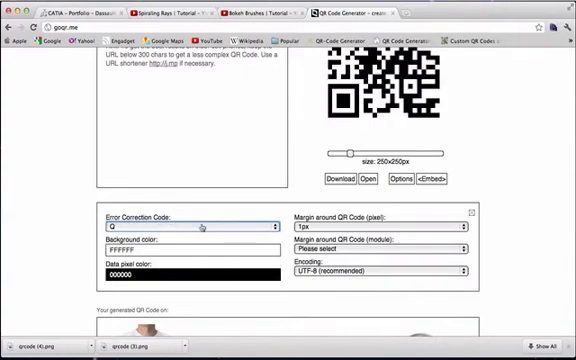
scroll("up", 3)
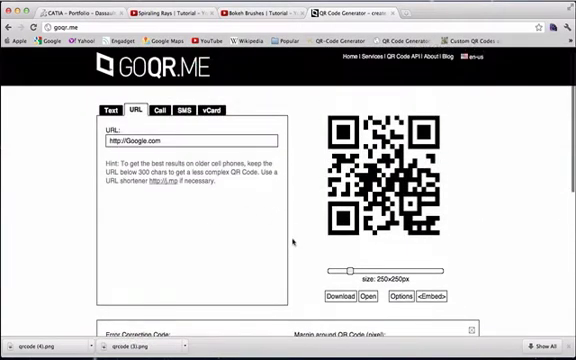
left_click(336, 296)
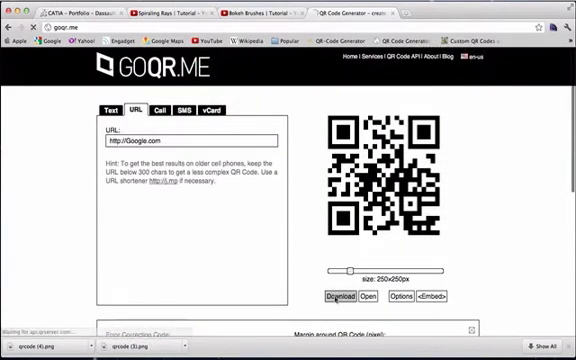
left_click(338, 296)
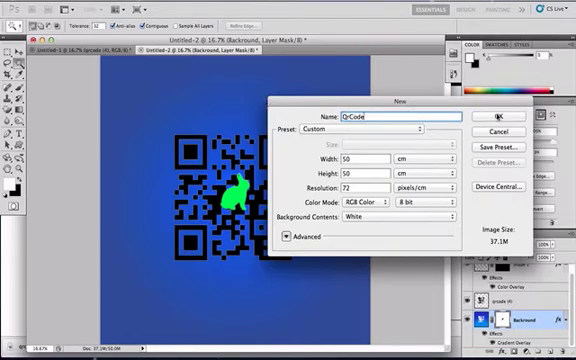
- Create a new blank document and place the downloaded QR code image as a layer
left_click(494, 112)
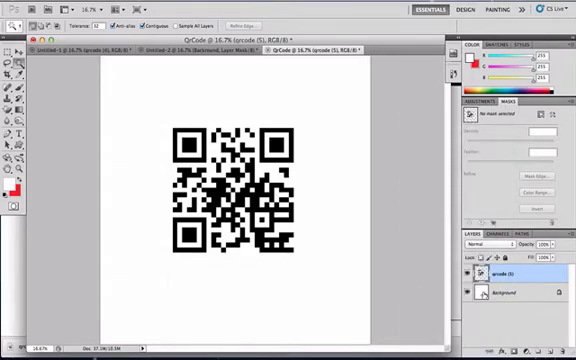
double_click(512, 292)
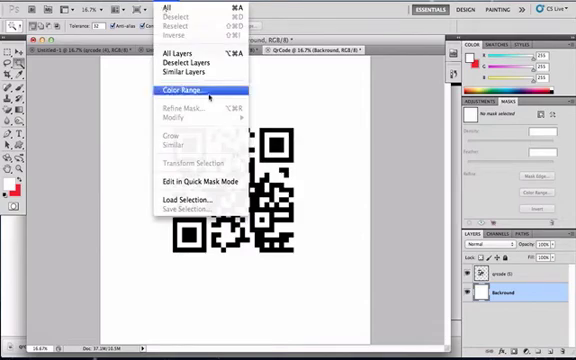
- Select the black QR code squares using Color Range sampling
left_click(178, 92)
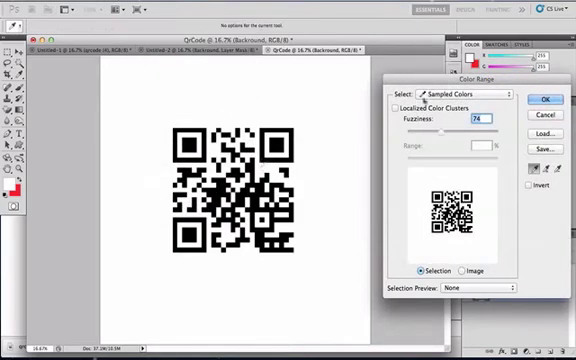
left_click(544, 100)
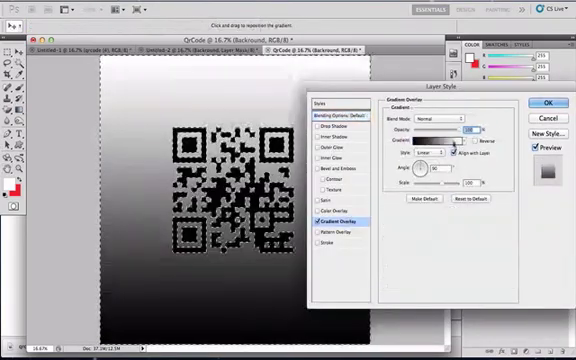
- Apply a Gradient Overlay layer style with blue tones behind the QR code
left_click(442, 148)
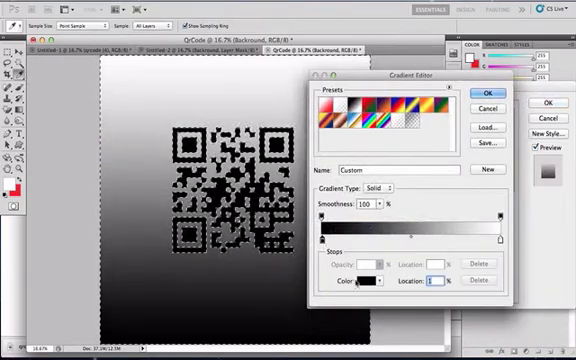
left_click(368, 280)
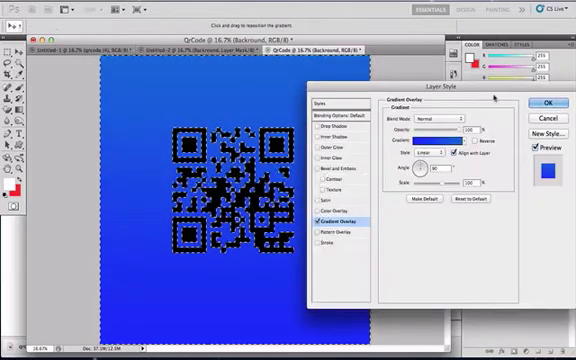
left_click(410, 152)
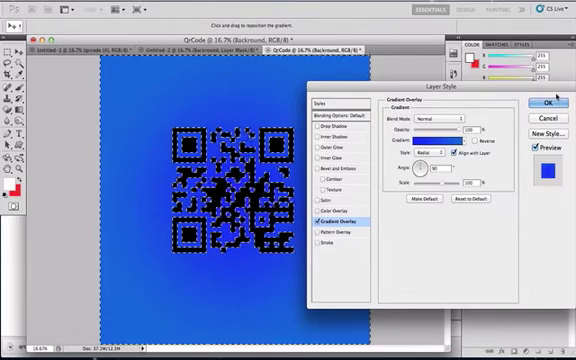
left_click(538, 100)
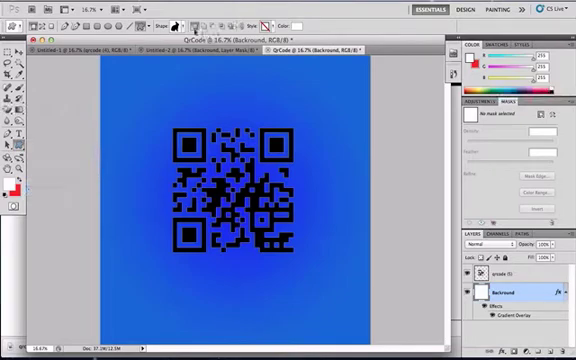
- Load the All custom shape set in the Custom Shape picker, replacing the current shapes
left_click(176, 20)
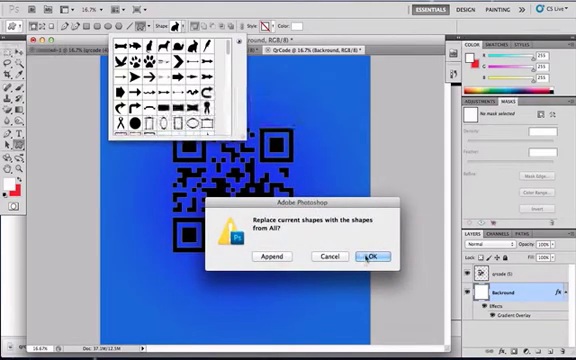
left_click(374, 256)
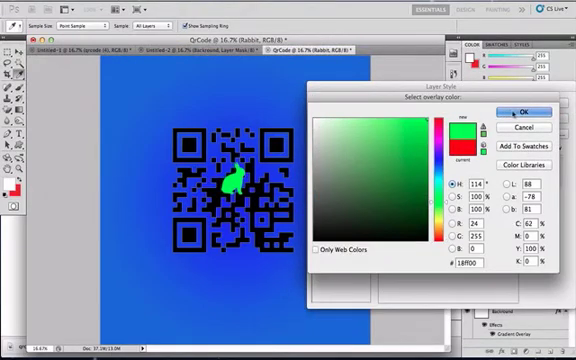
- Set the rabbit shape's fill colour to bright green in the Color Picker
left_click(520, 112)
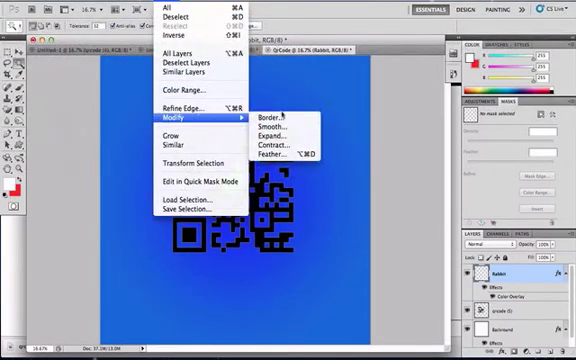
mouse_move(280, 132)
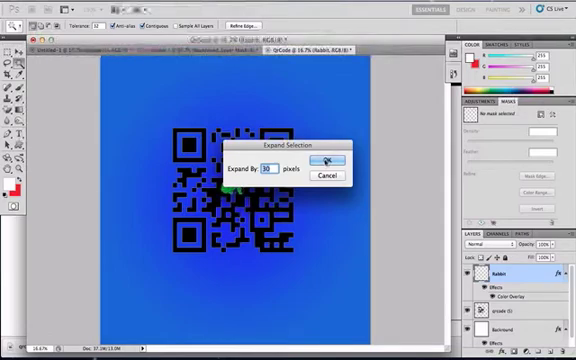
- Expand the selection around the green rabbit by a few pixels
left_click(328, 162)
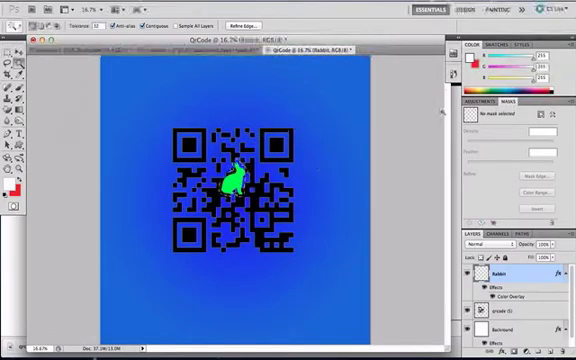